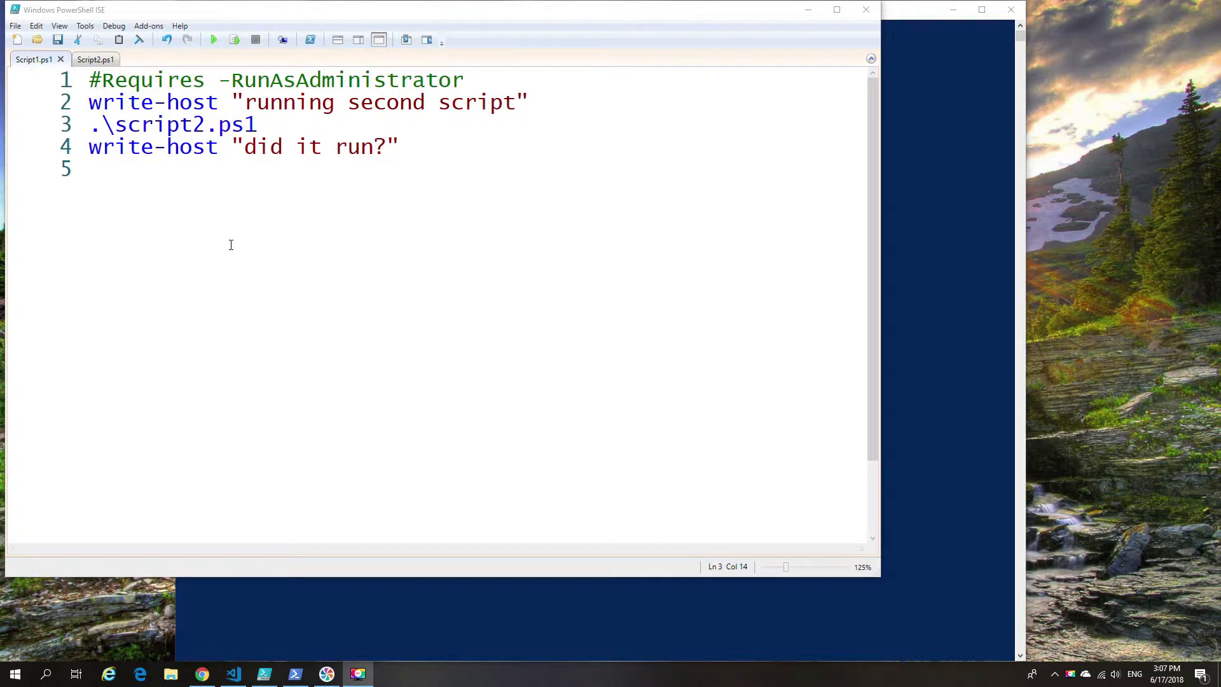
{"action": "mouse_move", "coordinate": [89, 107]}
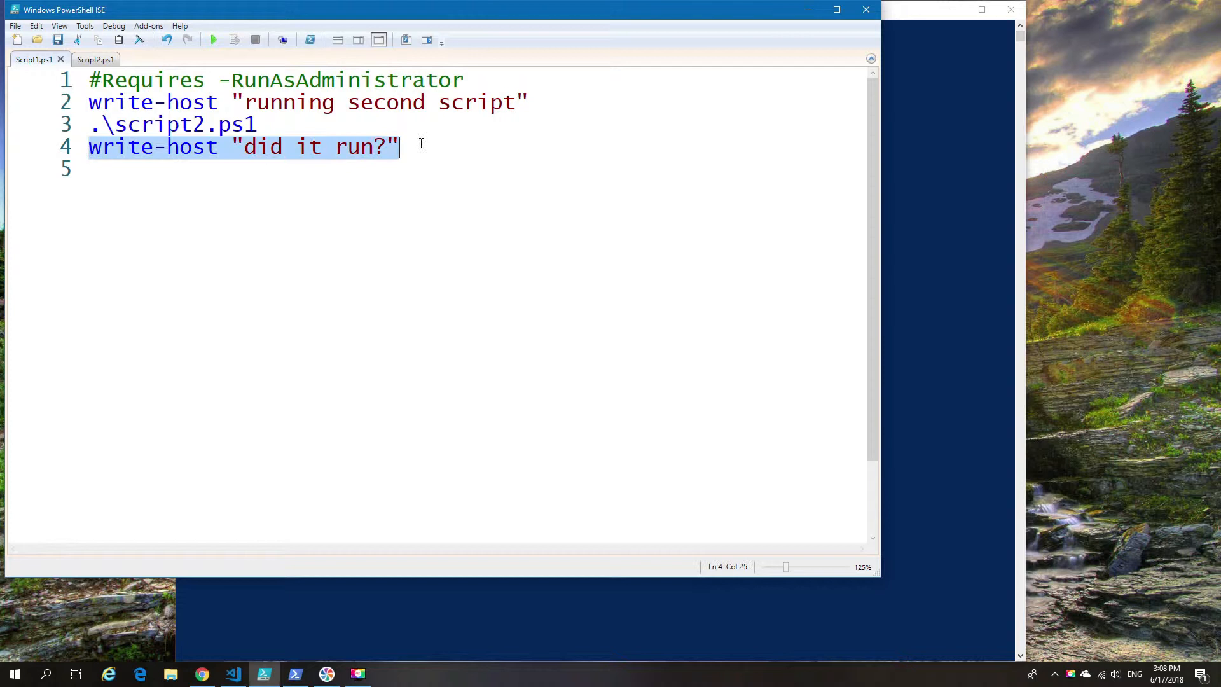
Review the code of Script2 and then Script1 in the ISE editor.
{"action": "left_click", "coordinate": [81, 59]}
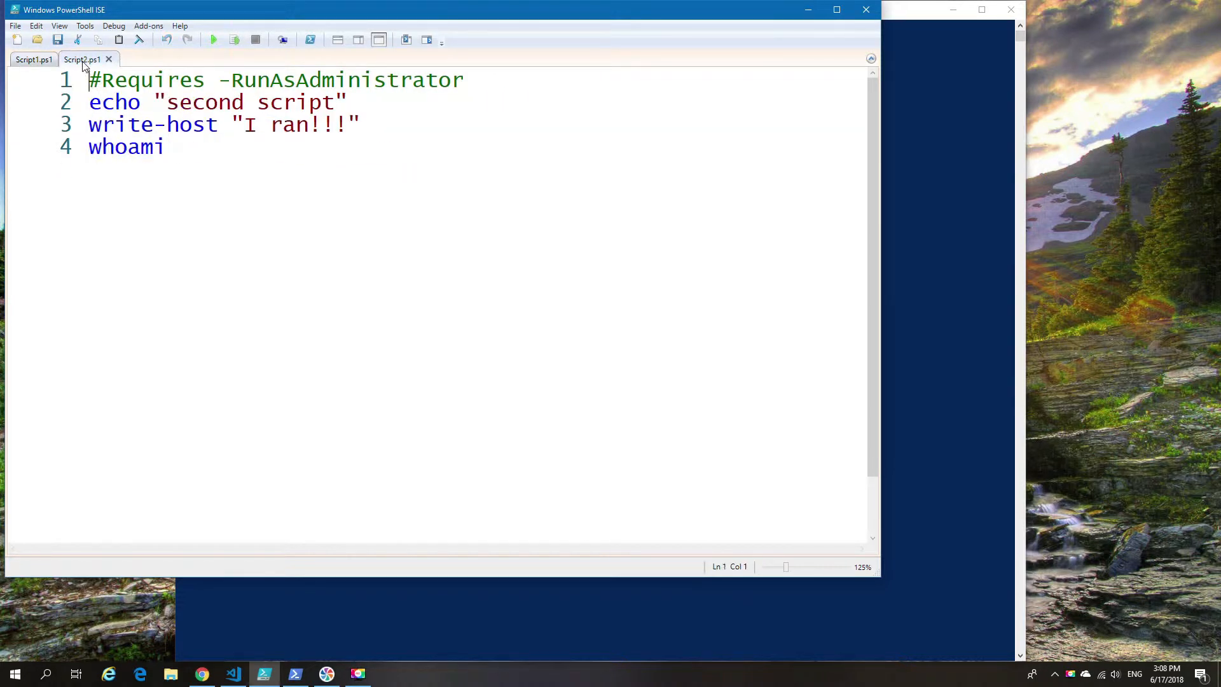
{"action": "mouse_move", "coordinate": [81, 74]}
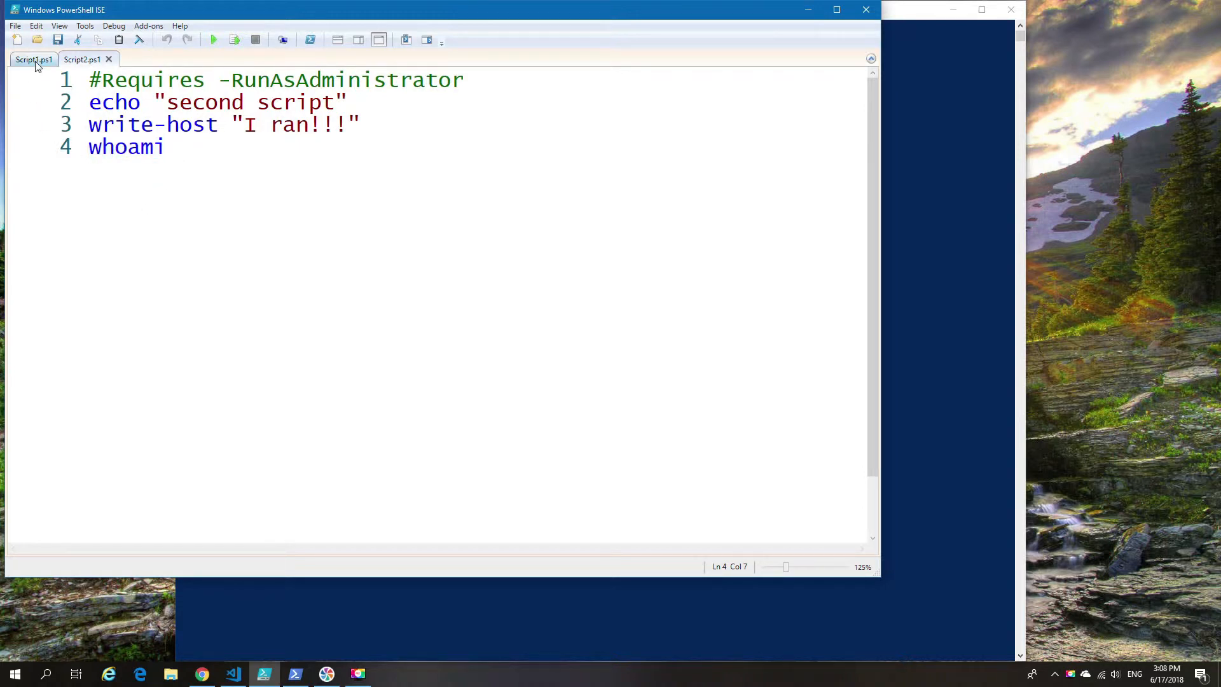
{"action": "left_click", "coordinate": [33, 60]}
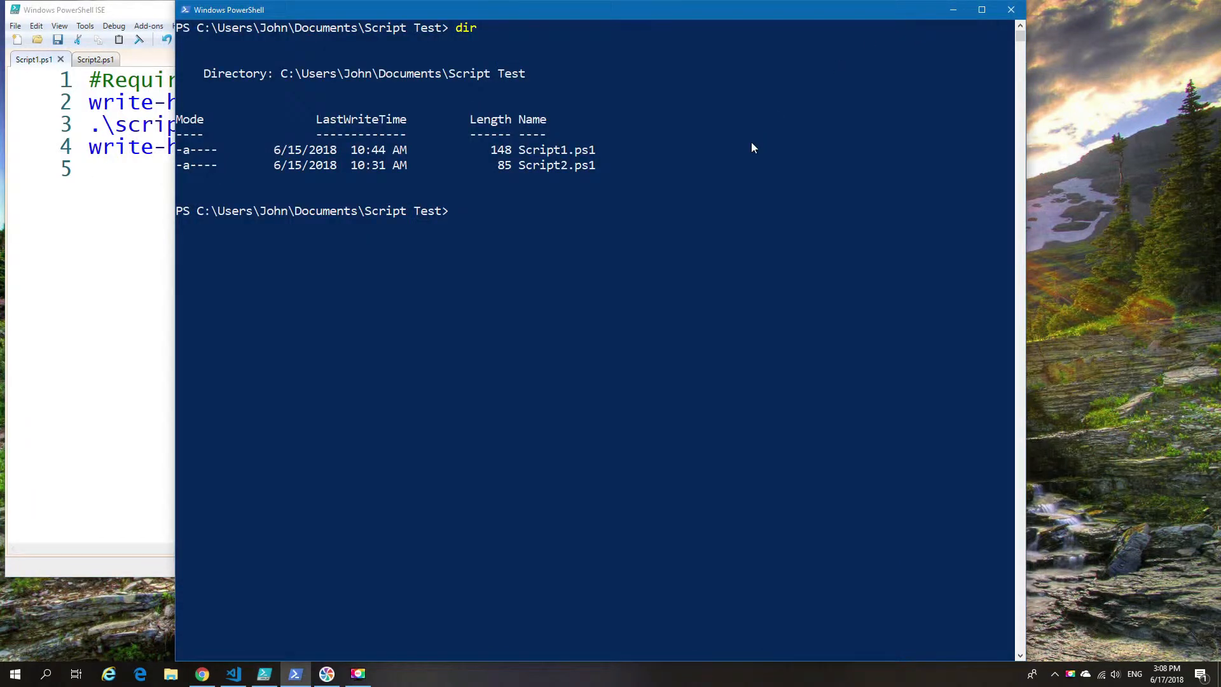
Run .\Script1.ps1 from the non-admin console, which fails for lacking Administrator rights.
{"action": "type", "text": ".\\"}
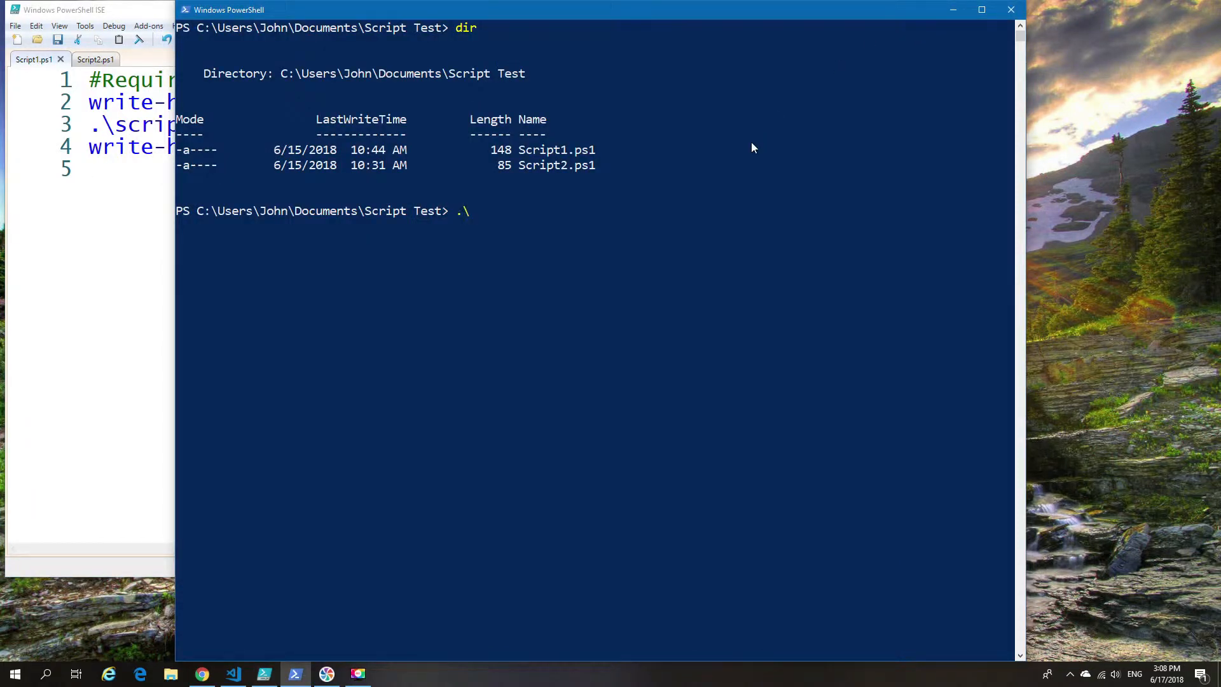
{"action": "key", "text": "Return"}
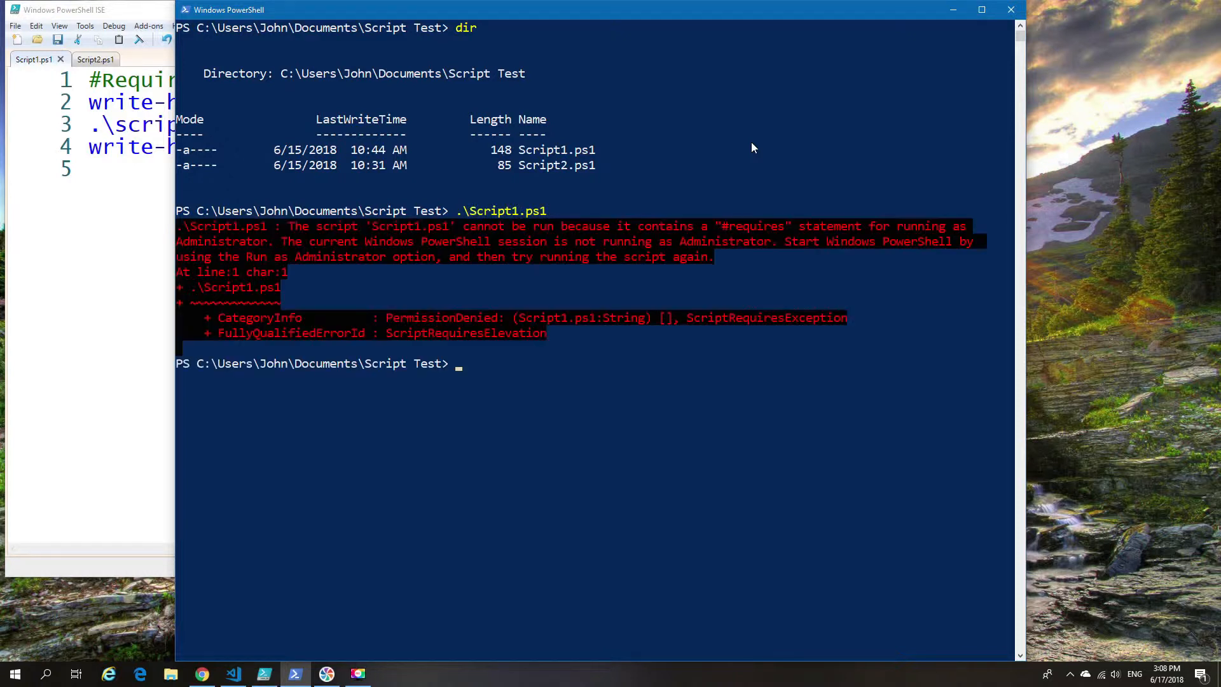
{"action": "mouse_move", "coordinate": [671, 257]}
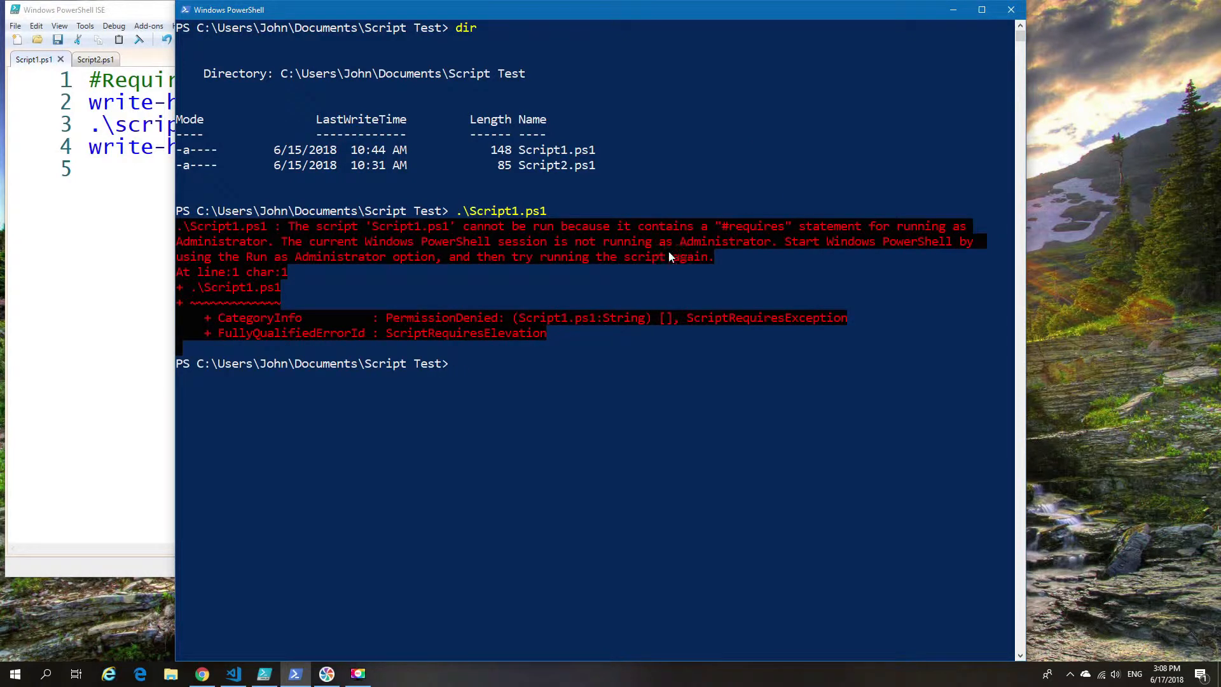
{"action": "mouse_move", "coordinate": [156, 568]}
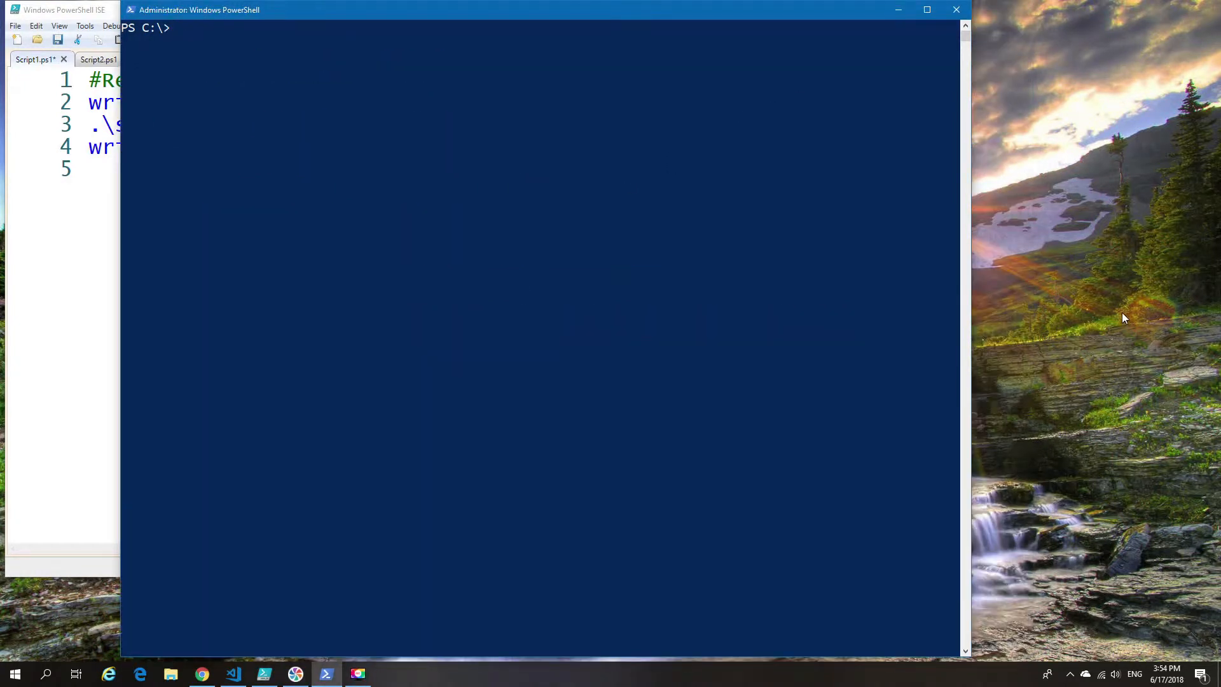
Change directory to 'C:\users\John\Documents\Script Test\' in the admin console.
{"action": "type", "text": "cd"}
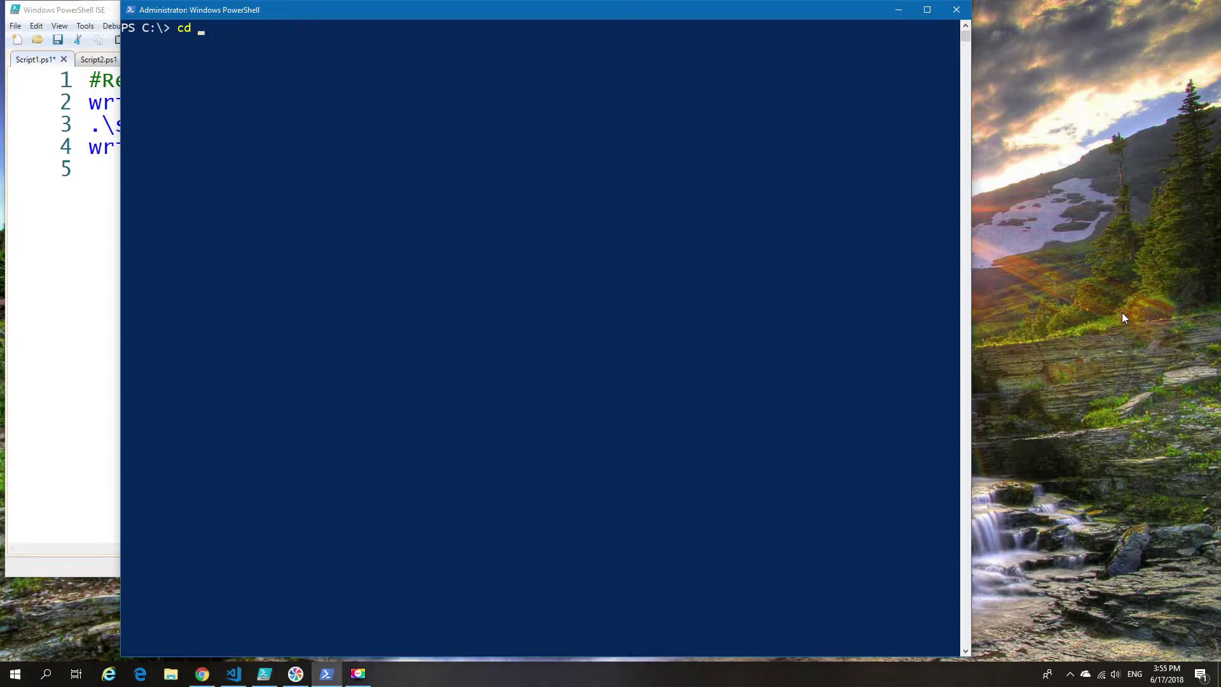
{"action": "type", "text": "c\""}
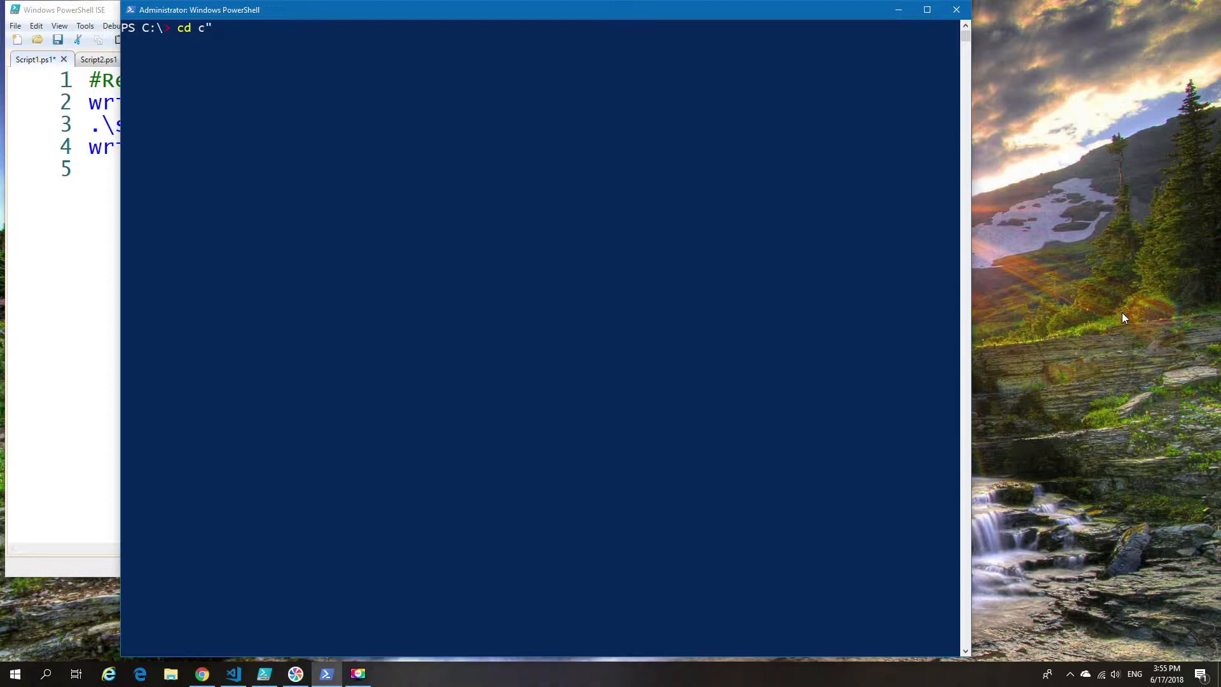
{"action": "type", "text": ":/"}
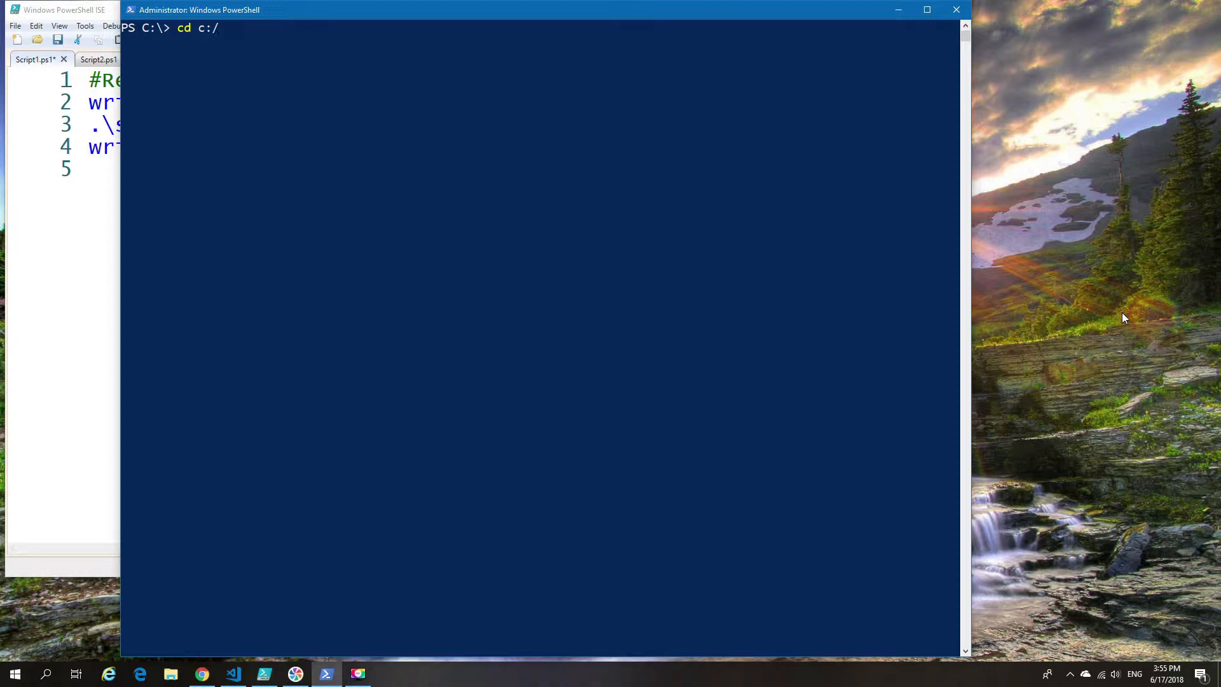
{"action": "type", "text": "\\su"}
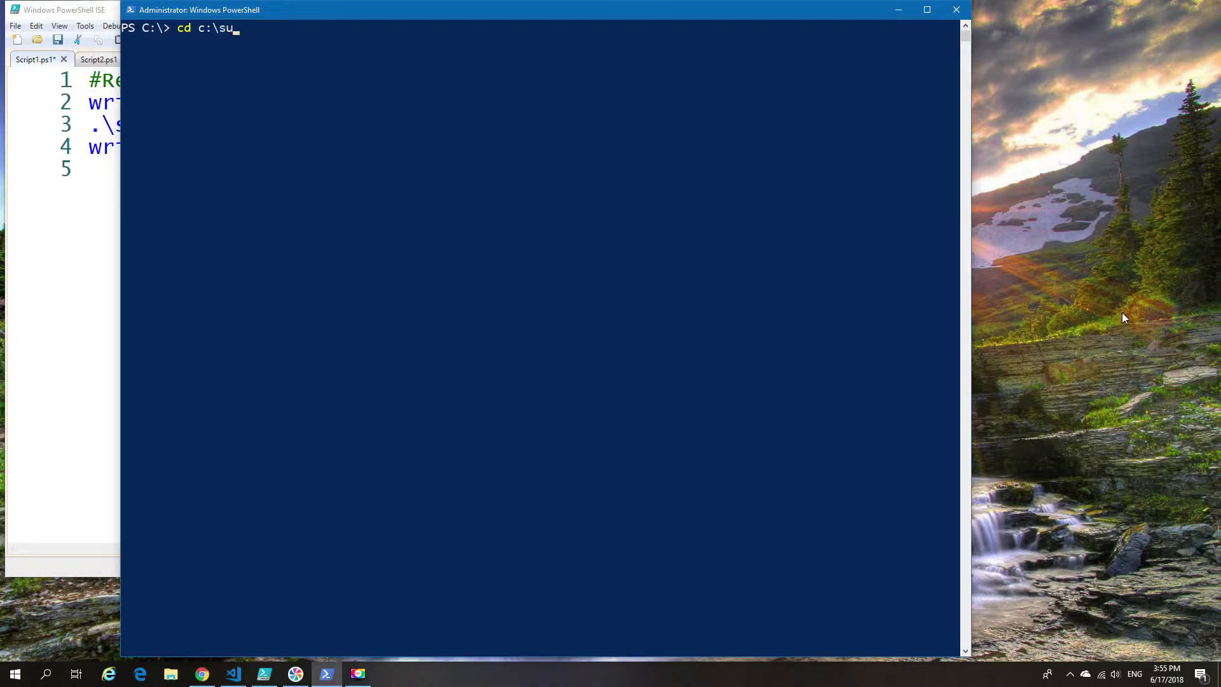
{"action": "type", "text": "ser"}
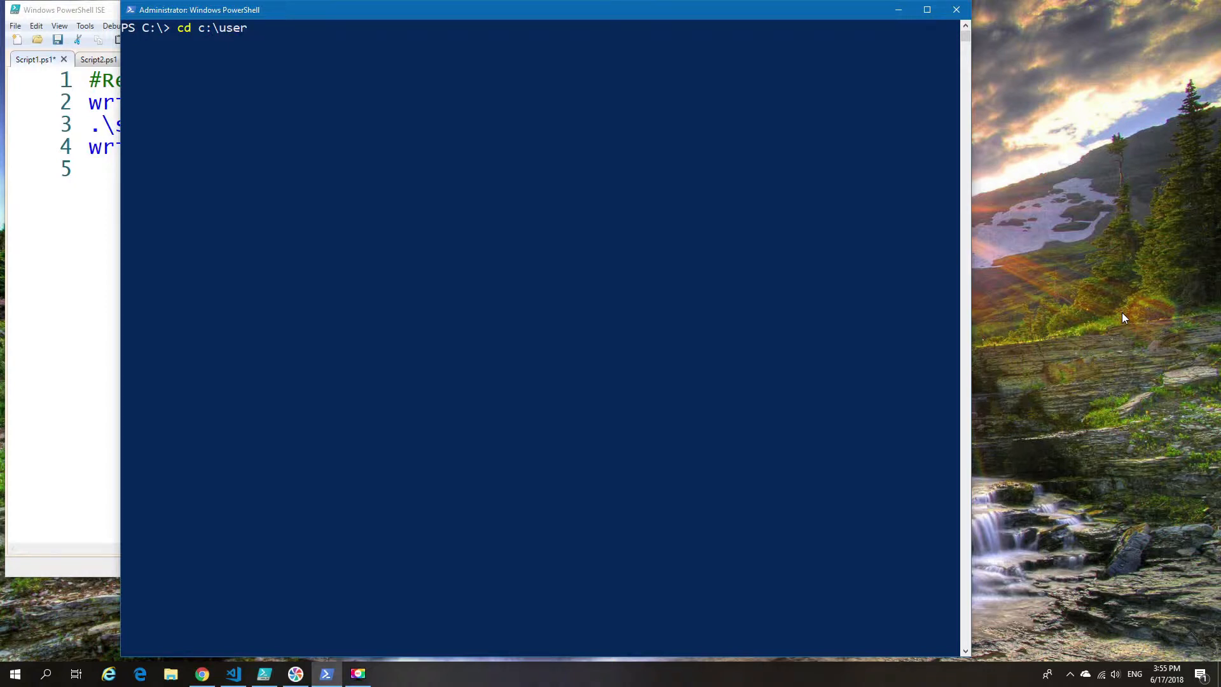
{"action": "type", "text": "'C:\\users\\All Users\\'"}
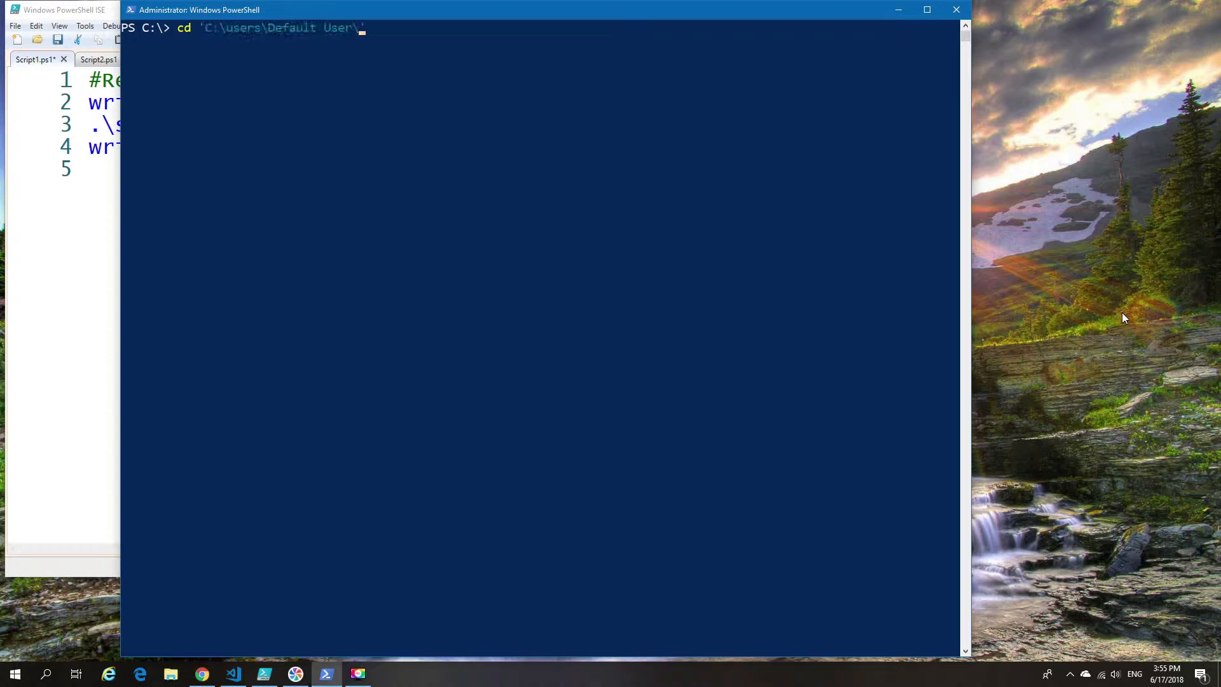
{"action": "type", "text": "C:\\users\\John\\"}
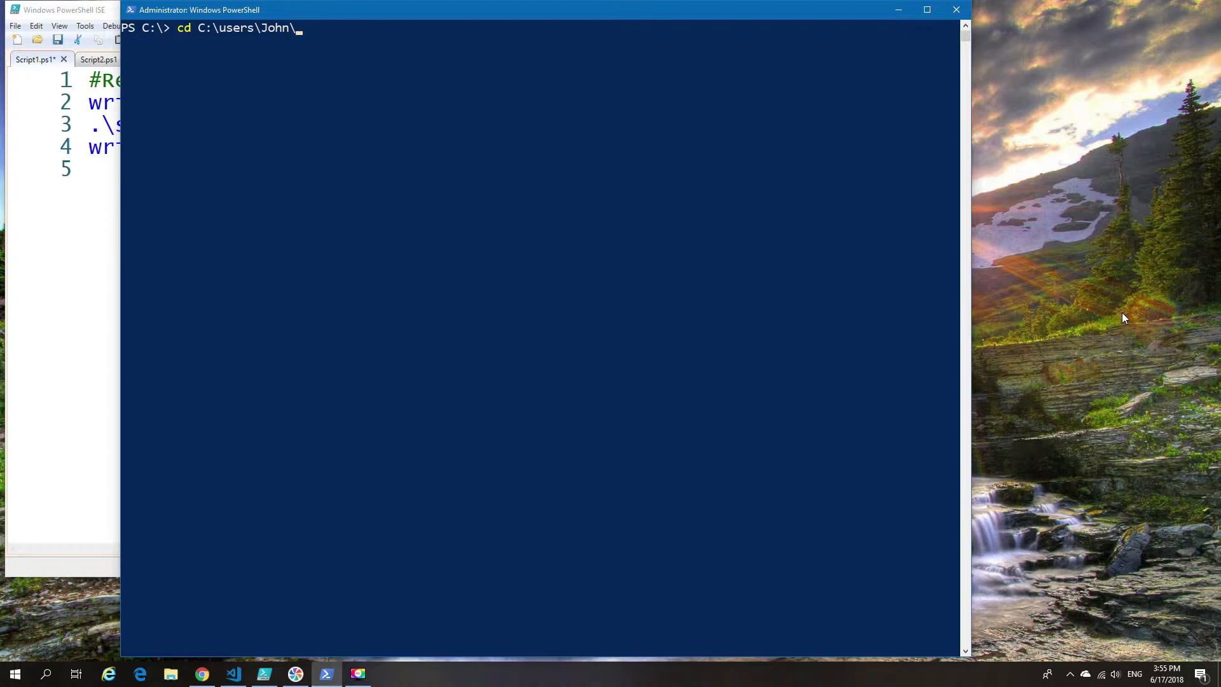
{"action": "type", "text": "Documents\\"}
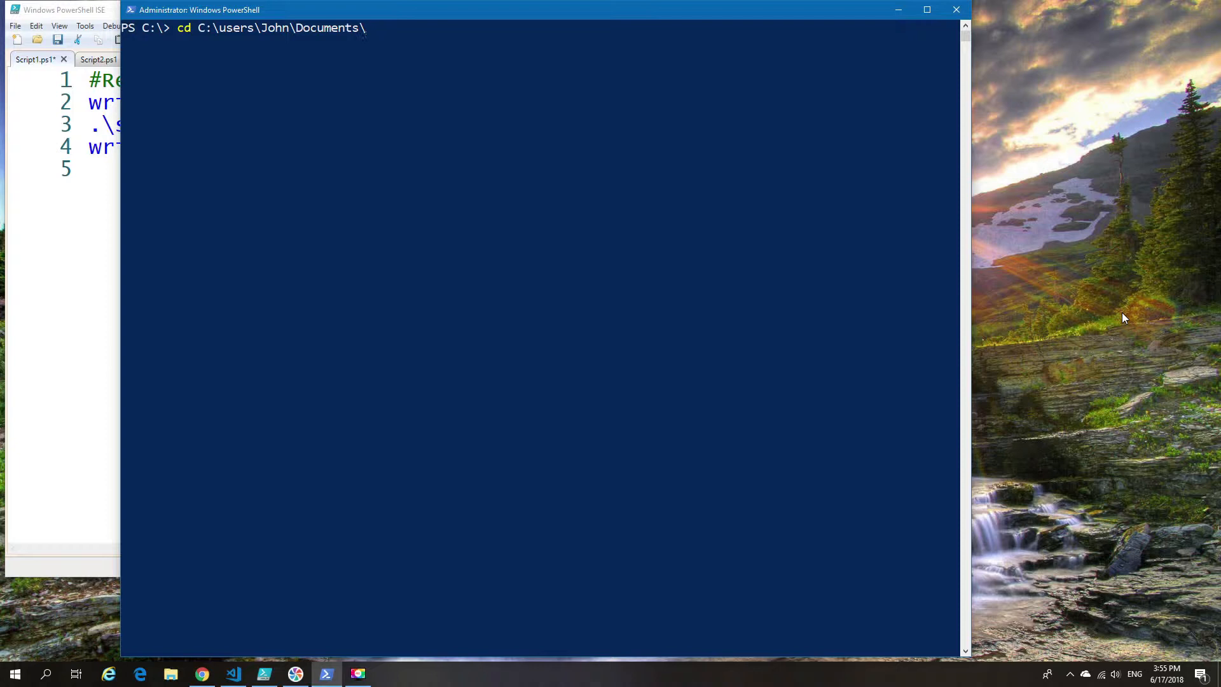
{"action": "type", "text": "'C:\\users\\John\\Documents\\Script Test\\'"}
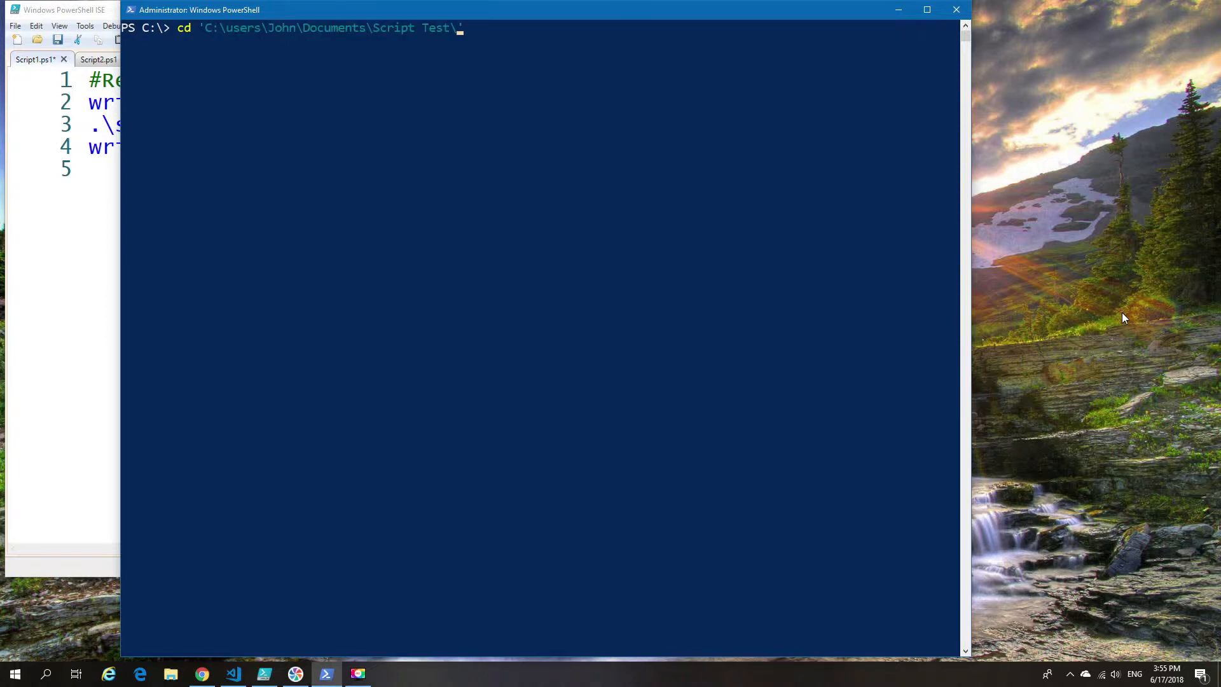
{"action": "key", "text": "Return"}
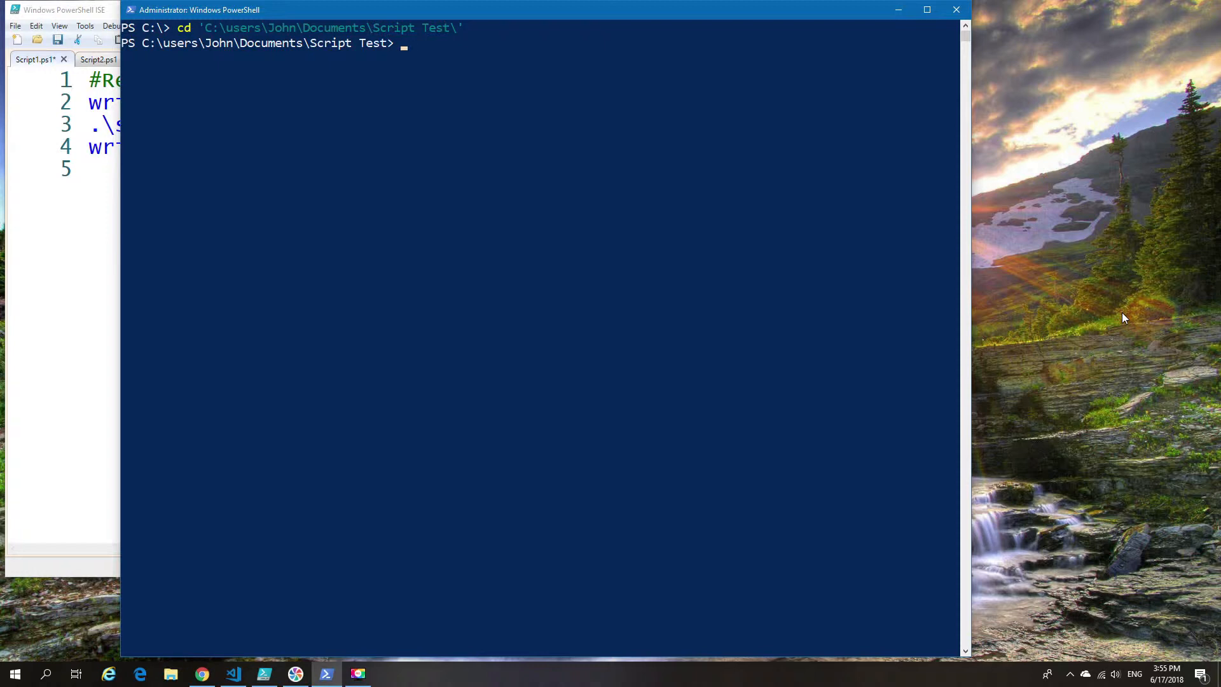
Run .\Script1.ps1 from inside the folder so it also runs the second script.
{"action": "type", "text": ".\\Script1.ps1"}
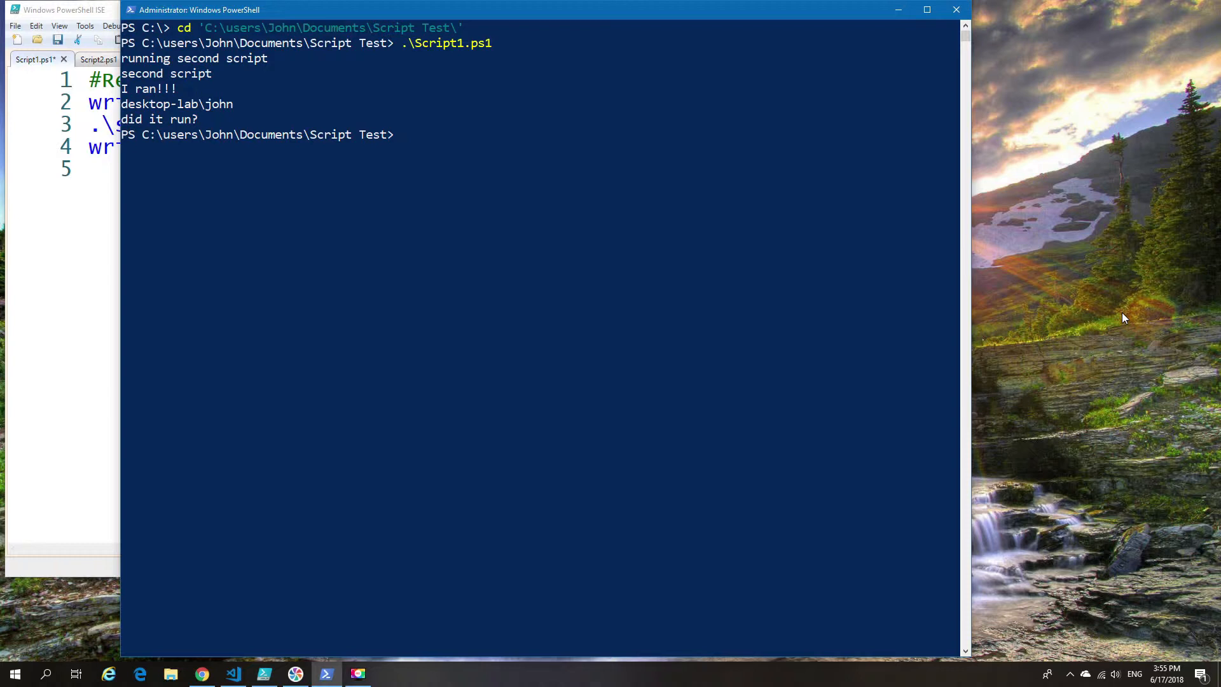
Return to the root of drive C with cd \.
{"action": "type", "text": "cd\\"}
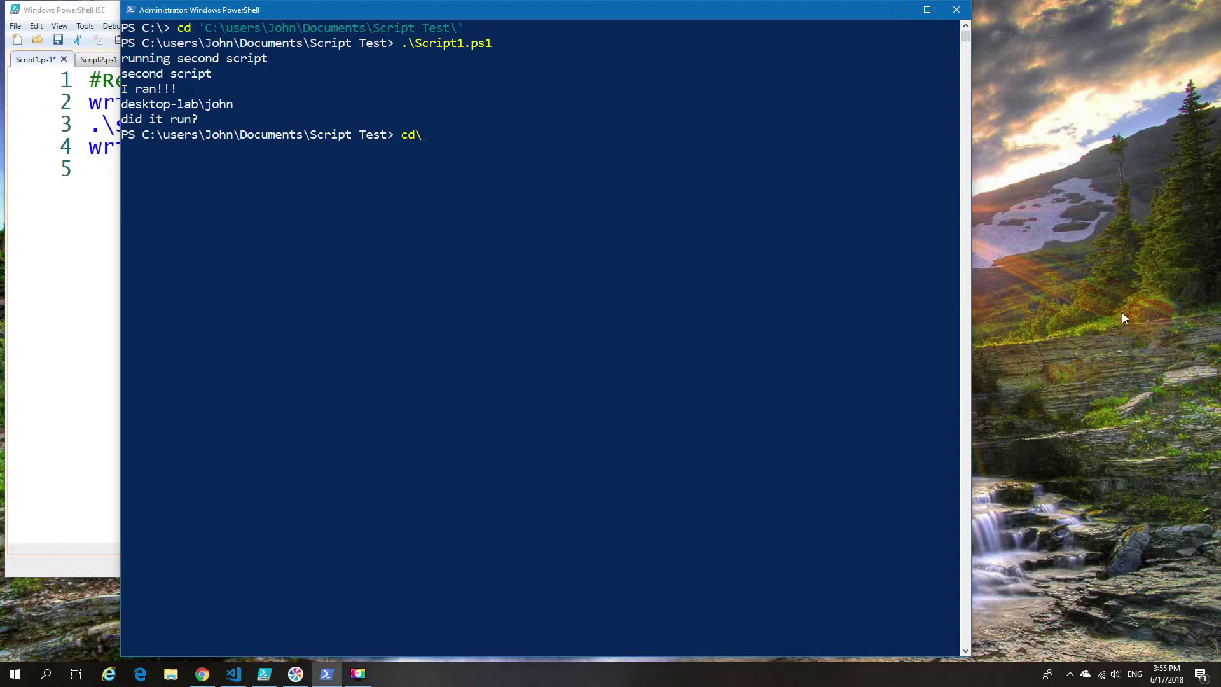
{"action": "key", "text": "Return"}
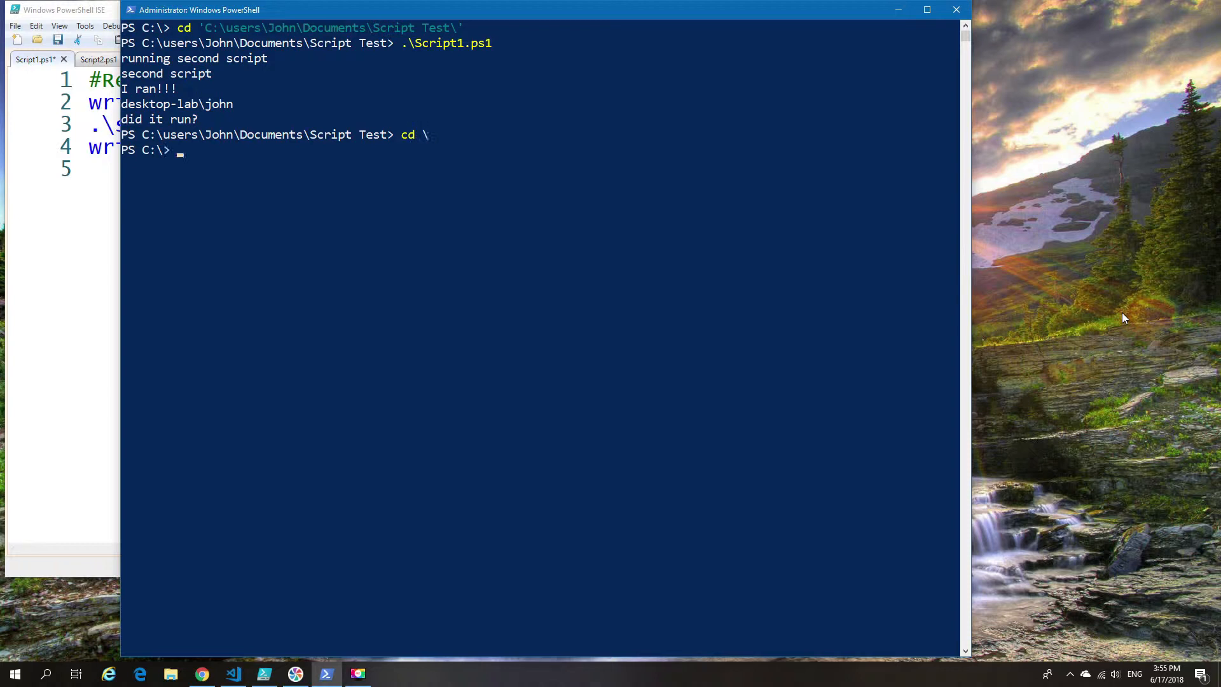
{"action": "mouse_move", "coordinate": [215, 180]}
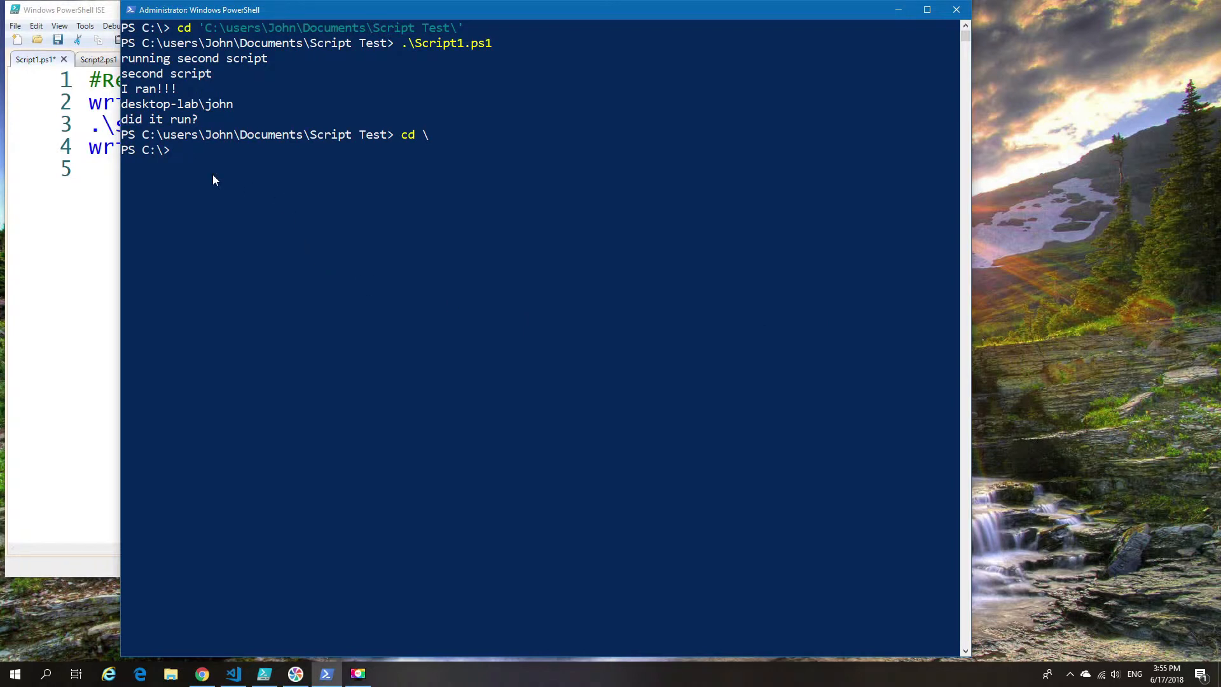
Run Script1 by its full path 'C:\Users\John\Documents\Script Test\Script1.ps1' from the root.
{"action": "type", "text": "."}
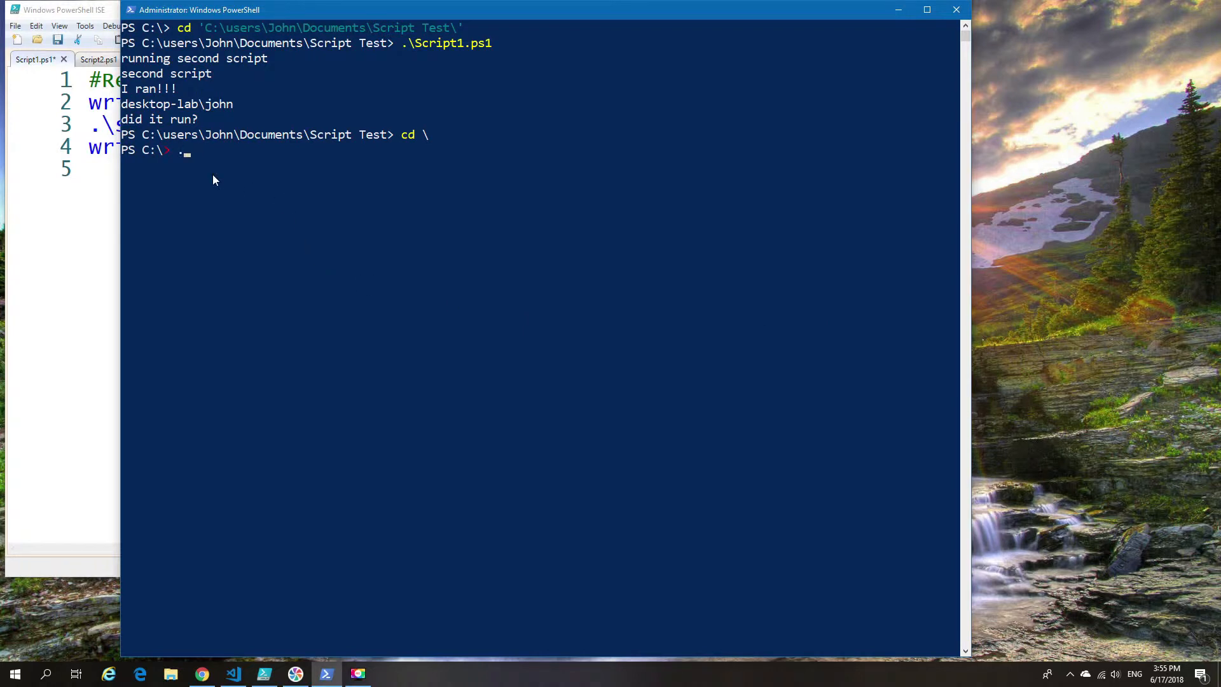
{"action": "type", "text": "'"}
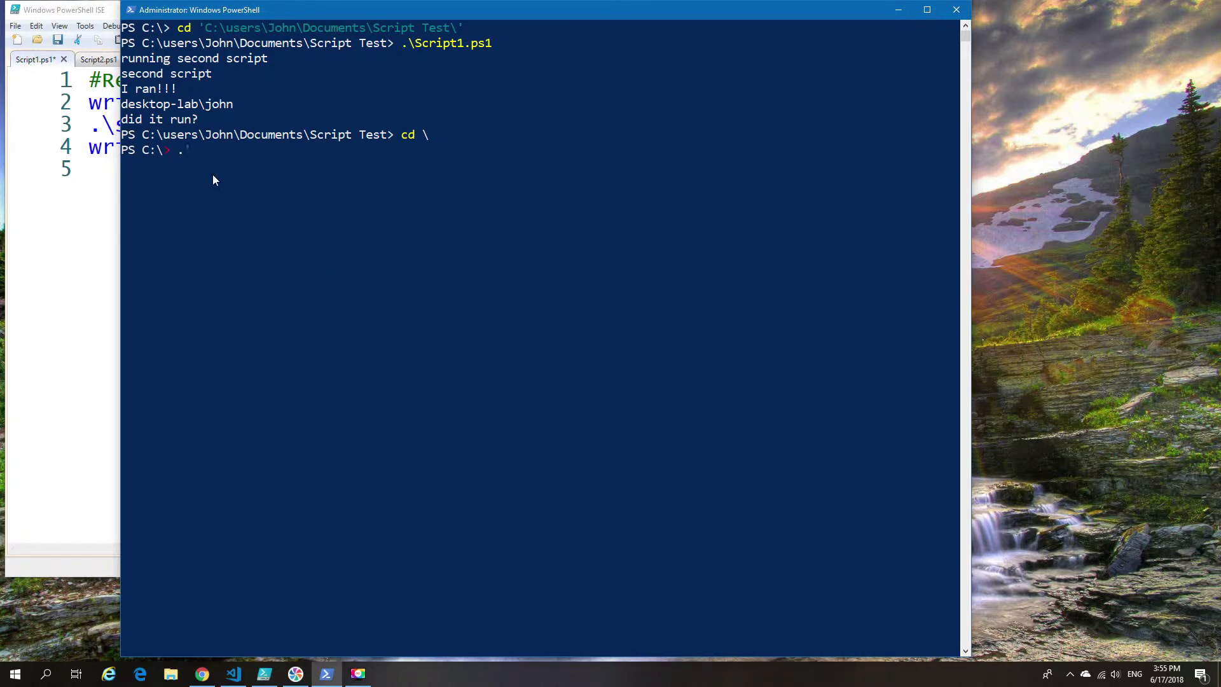
{"action": "type", "text": "c:"}
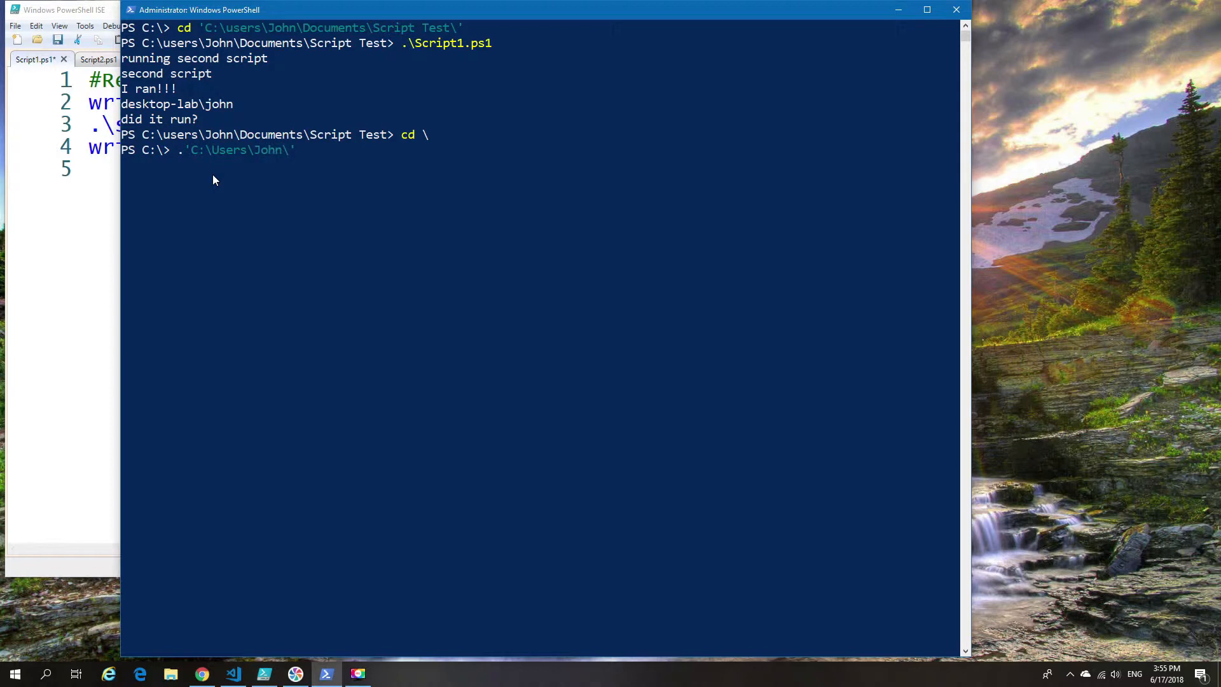
{"action": "type", "text": "do"}
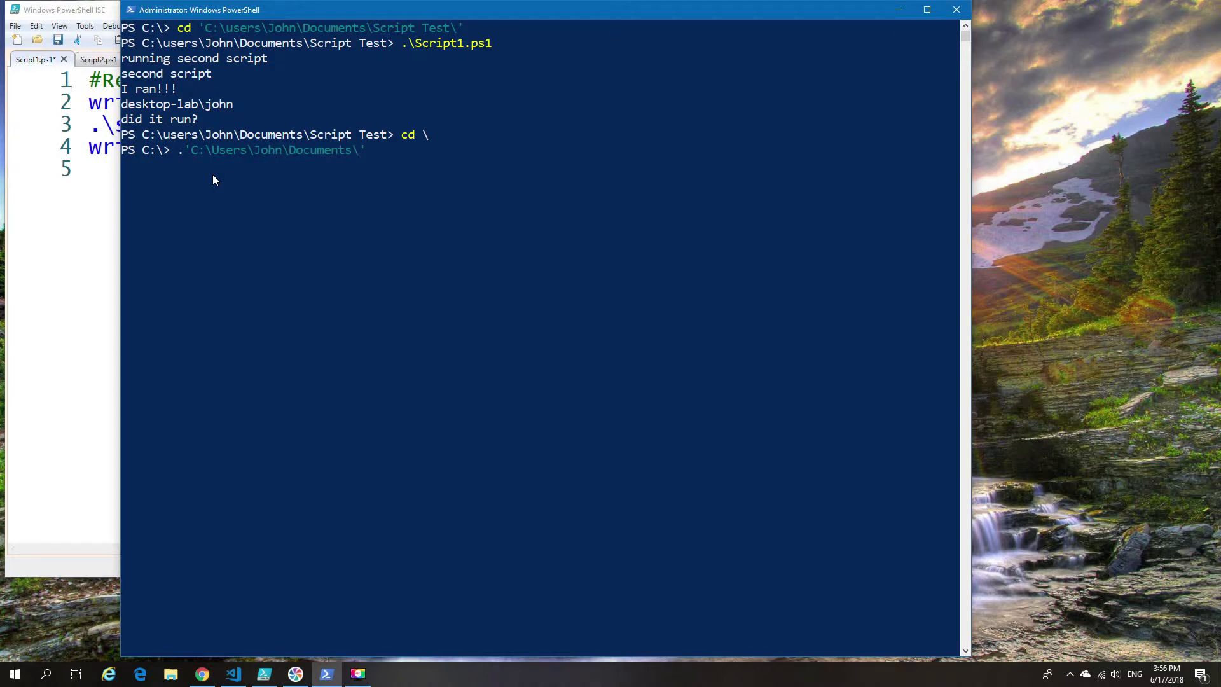
{"action": "type", "text": "Script Test\\"}
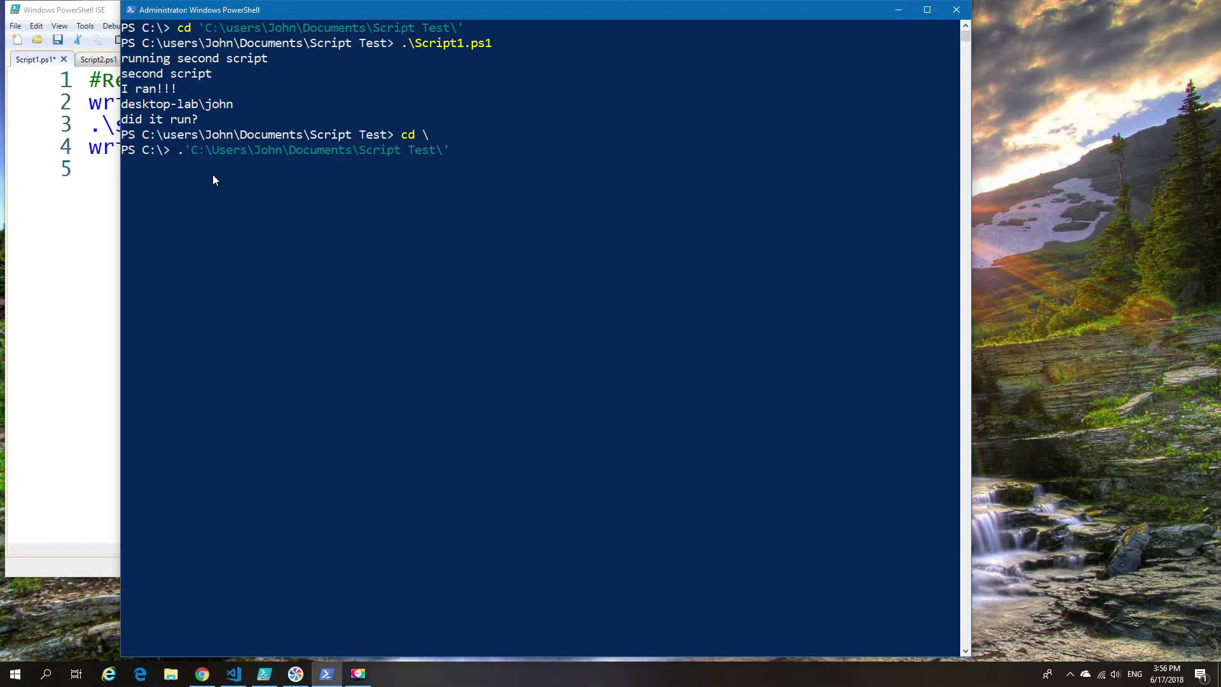
{"action": "type", "text": "Script1.ps1"}
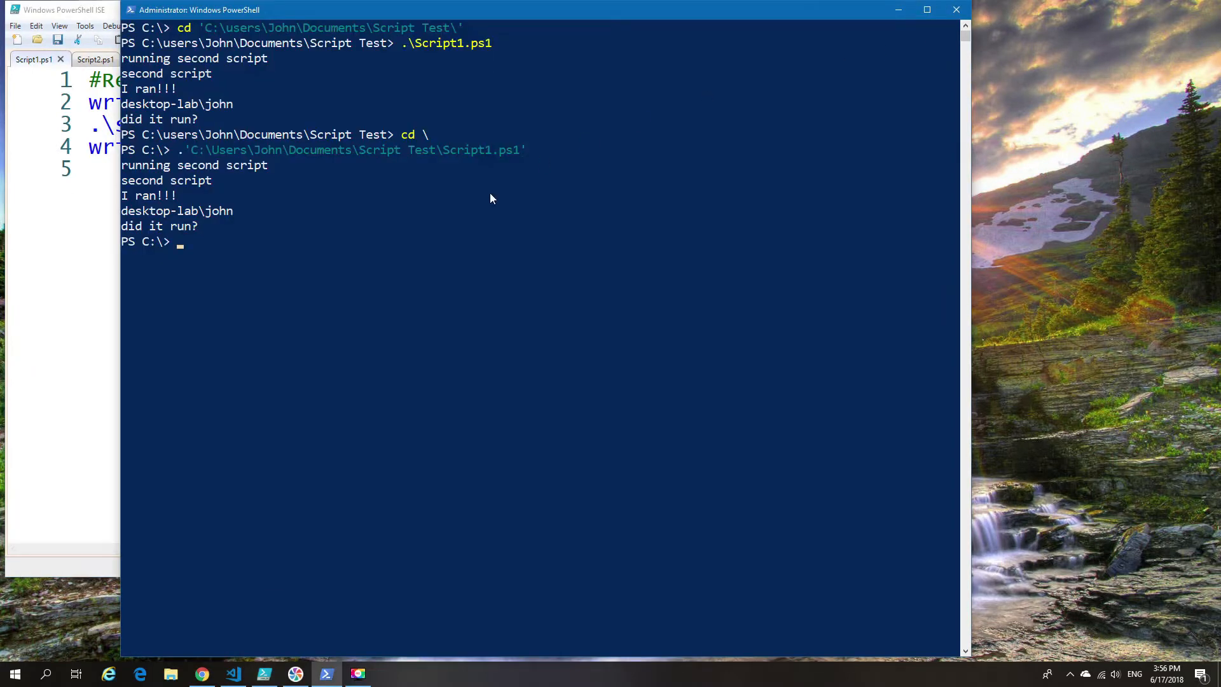
{"action": "key", "text": "Return"}
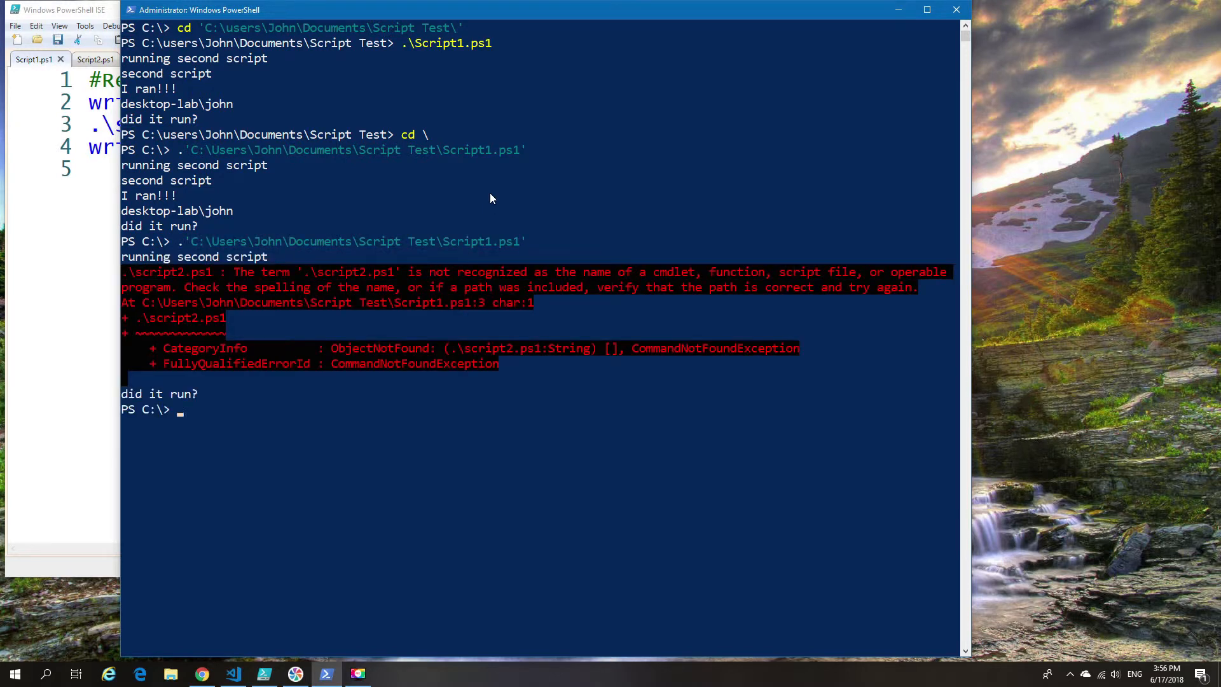
{"action": "mouse_move", "coordinate": [427, 303]}
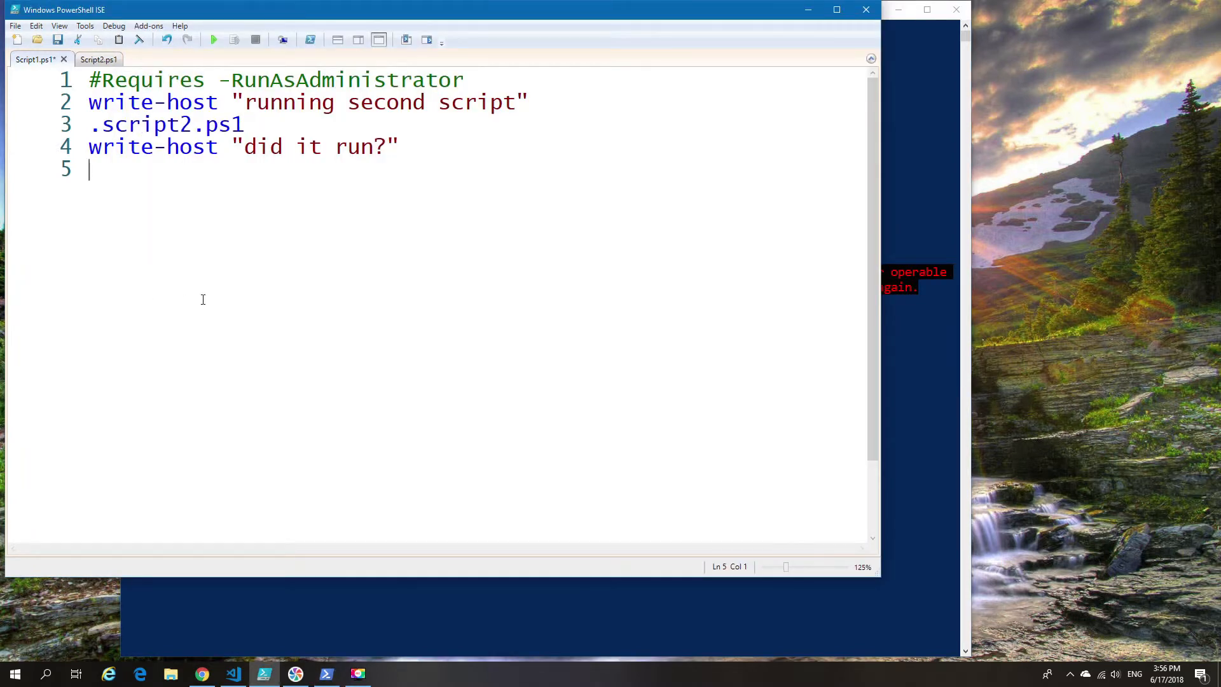
Replace Script1's relative call with 'C:\Users\John\Documents\Script Test\script2.ps1'.
{"action": "type", "text": "'C:\\Users\\John\\Documents\\Script Test\\script2.ps1'"}
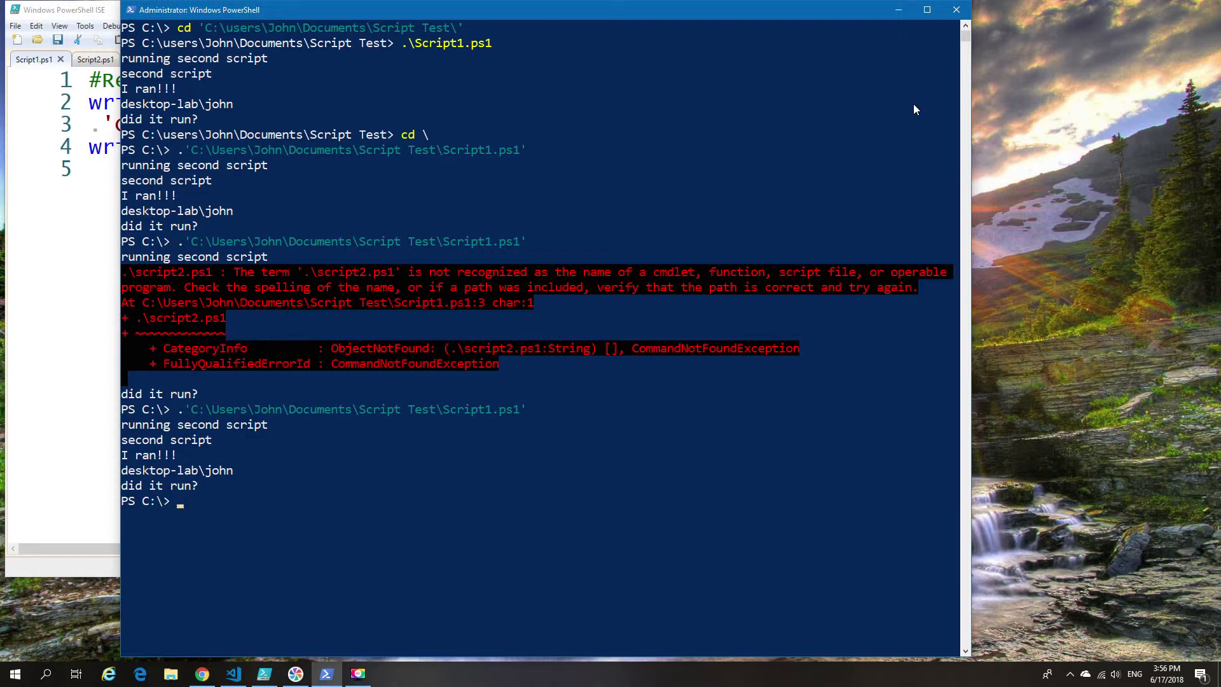
{"action": "mouse_move", "coordinate": [1145, 429]}
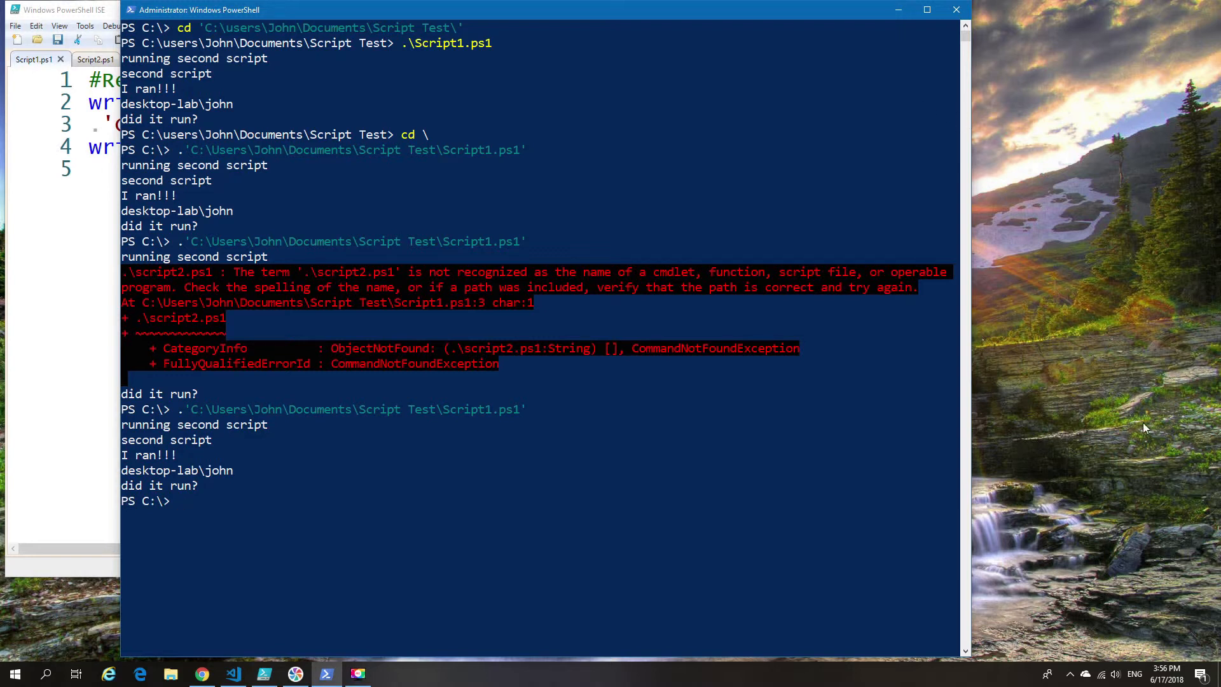